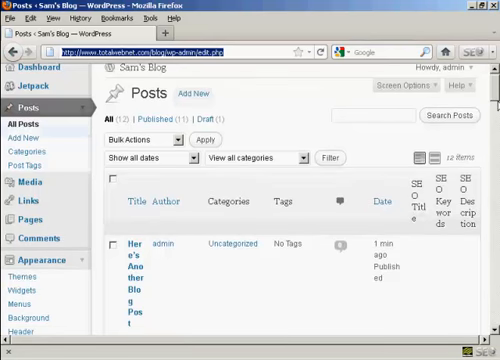
Step: Retitle the post 'Here's Yet Another Blog Post' by inserting 'Yet' after 'Here's'
{"action": "scroll", "scroll_direction": "down", "scroll_amount": 3}
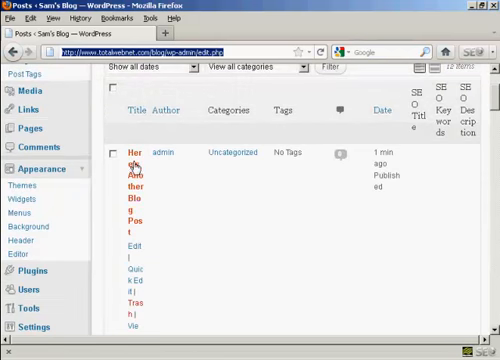
{"action": "mouse_move", "coordinate": [228, 212]}
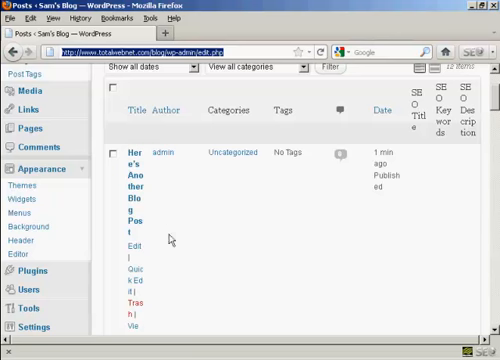
{"action": "mouse_move", "coordinate": [128, 248]}
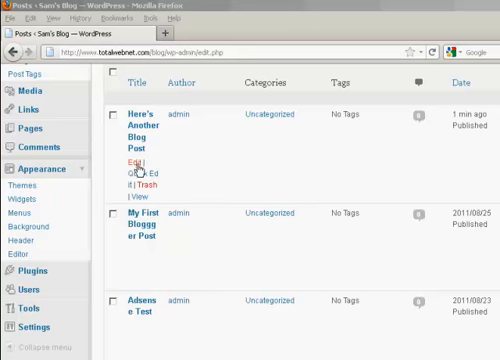
{"action": "mouse_move", "coordinate": [128, 172]}
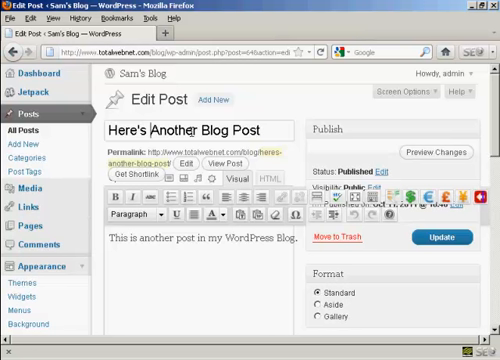
{"action": "type", "text": "Y"}
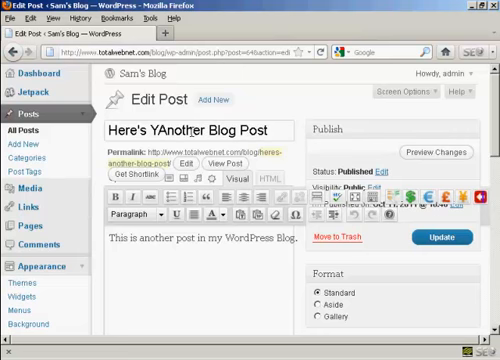
{"action": "type", "text": "Yet"}
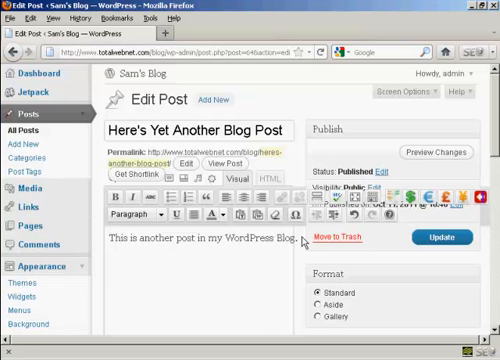
Step: Add a new line 'This is a line of text added' after the first sentence
{"action": "type", "text": "This"}
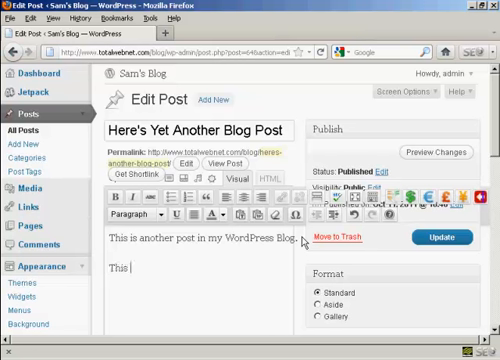
{"action": "type", "text": "is a"}
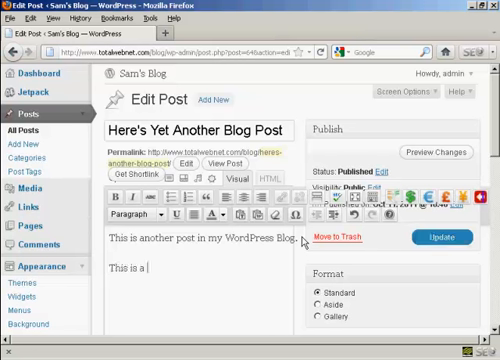
{"action": "type", "text": "line"}
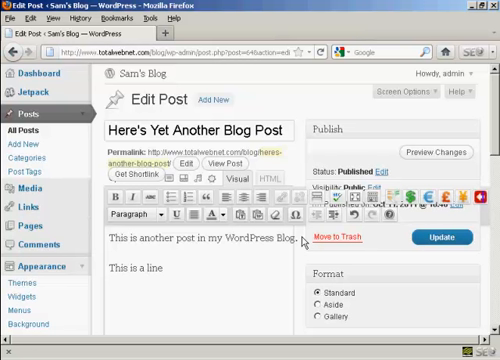
{"action": "type", "text": "of"}
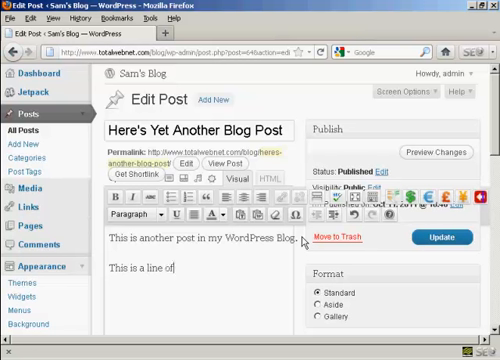
{"action": "type", "text": "Text"}
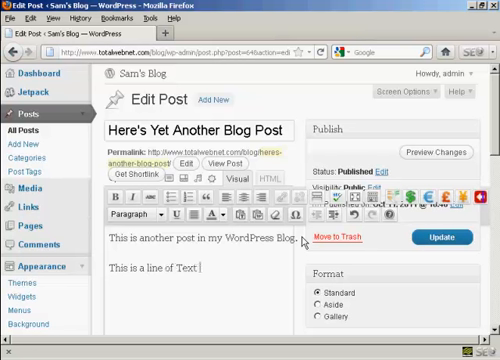
{"action": "type", "text": "added"}
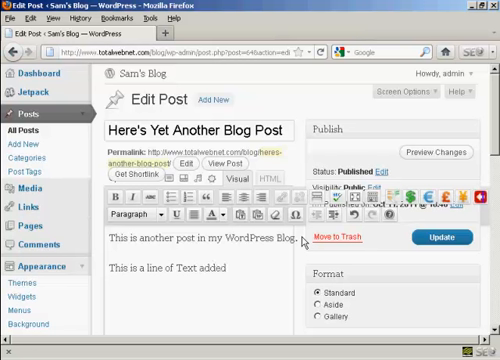
{"action": "type", "text": "in."}
{"action": "type", "text": "S"}
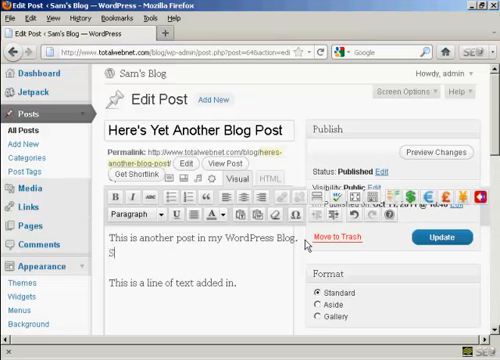
Step: Append 'Same paragraph.' to the end of the first paragraph
{"action": "type", "text": "ame p"}
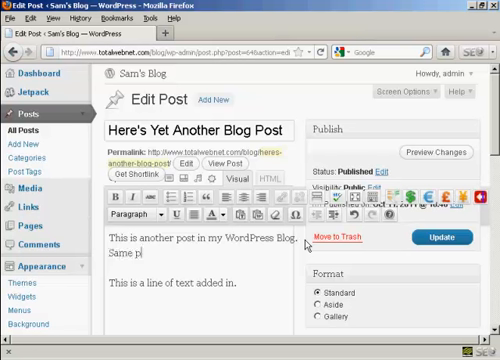
{"action": "type", "text": "aragraph."}
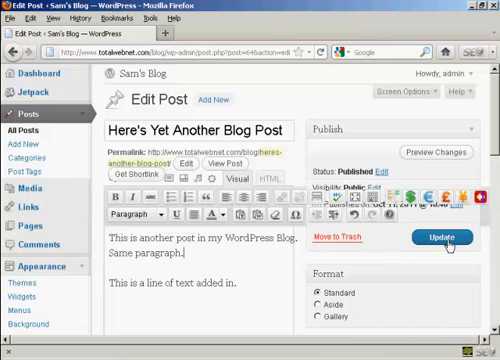
Step: Update the published post and view it on the live blog
{"action": "left_click", "coordinate": [428, 240]}
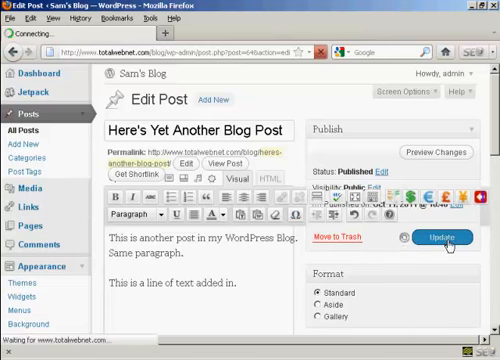
{"action": "left_click", "coordinate": [448, 240]}
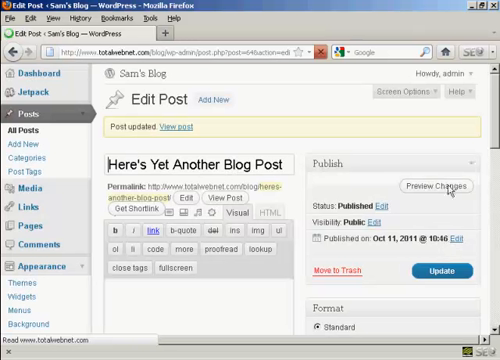
{"action": "mouse_move", "coordinate": [180, 128]}
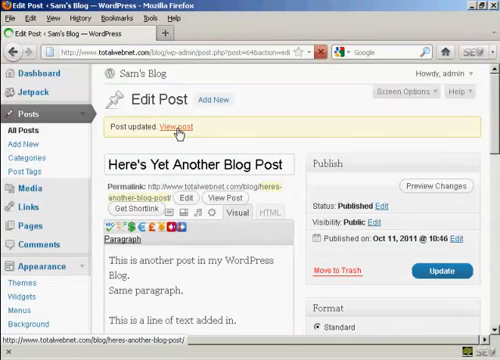
{"action": "left_click", "coordinate": [188, 128]}
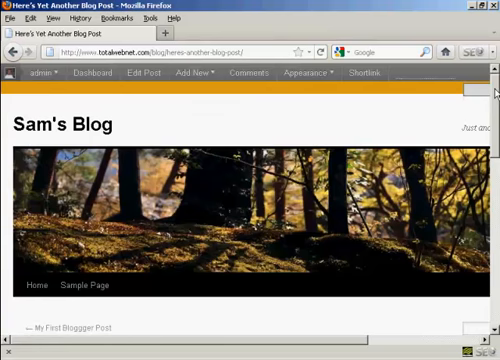
Step: Scroll through the live post to confirm the new title and added lines
{"action": "scroll", "scroll_direction": "down", "scroll_amount": 3}
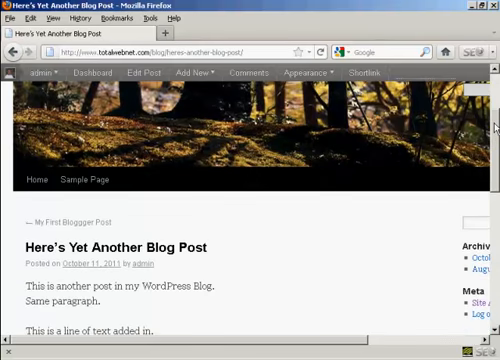
{"action": "scroll", "scroll_direction": "down", "scroll_amount": 3}
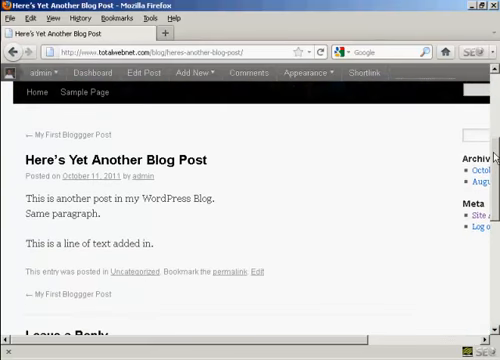
{"action": "scroll", "scroll_direction": "down", "scroll_amount": 3}
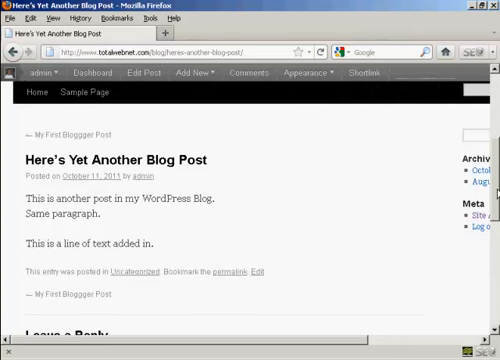
{"action": "scroll", "scroll_direction": "up", "scroll_amount": 3}
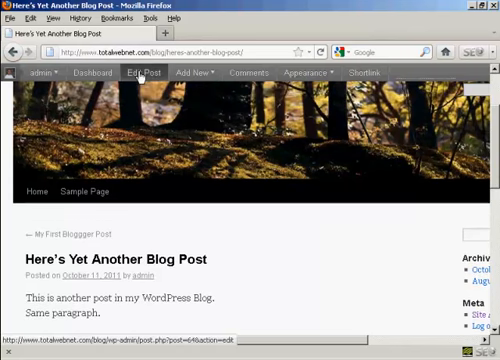
{"action": "mouse_move", "coordinate": [148, 76]}
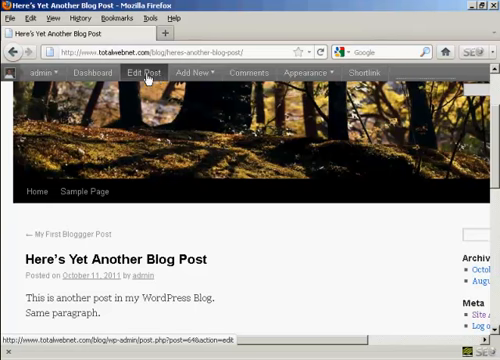
Step: Go back to the admin All Posts list showing the retitled post
{"action": "left_click", "coordinate": [142, 72]}
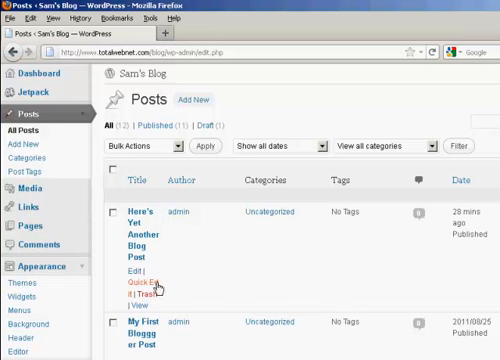
{"action": "mouse_move", "coordinate": [156, 290]}
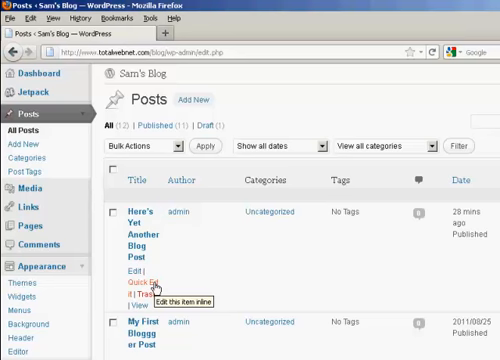
{"action": "mouse_move", "coordinate": [144, 298]}
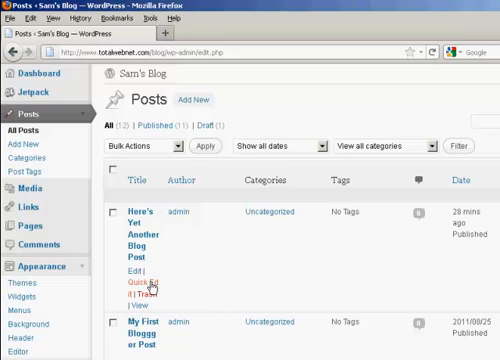
Step: Quick Edit the retitled post to show its slug, date, categories and Published status
{"action": "left_click", "coordinate": [144, 290]}
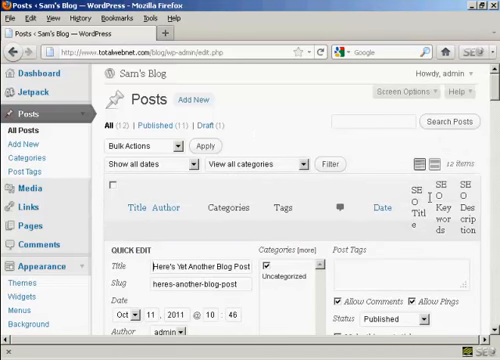
{"action": "mouse_move", "coordinate": [400, 240]}
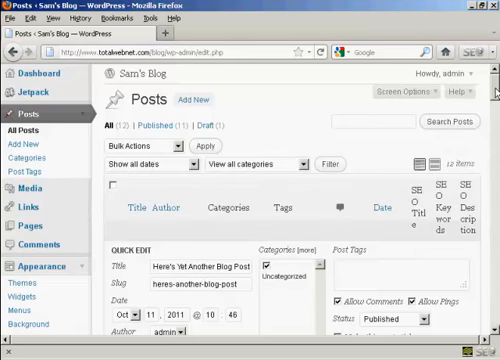
{"action": "scroll", "scroll_direction": "down", "scroll_amount": 3}
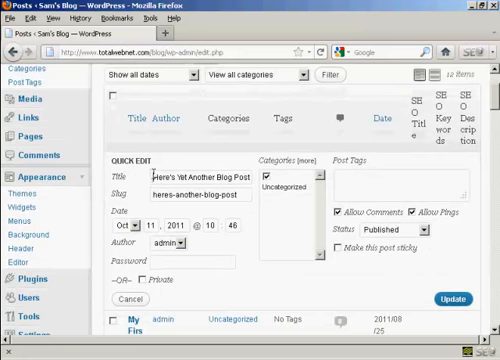
{"action": "mouse_move", "coordinate": [292, 188]}
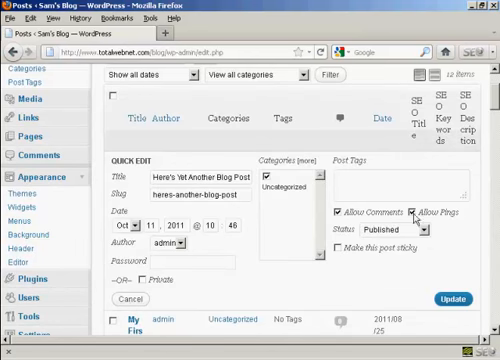
{"action": "mouse_move", "coordinate": [426, 236]}
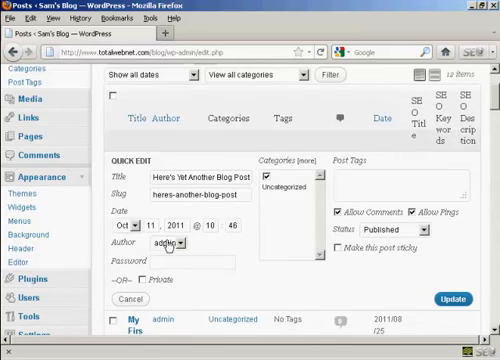
{"action": "mouse_move", "coordinate": [248, 236]}
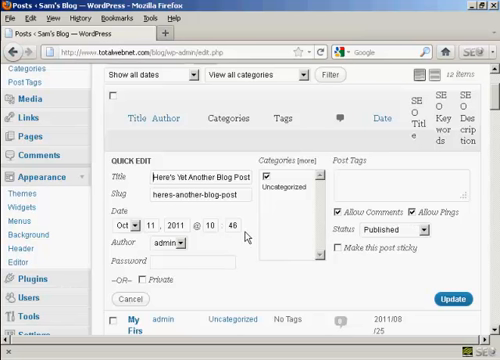